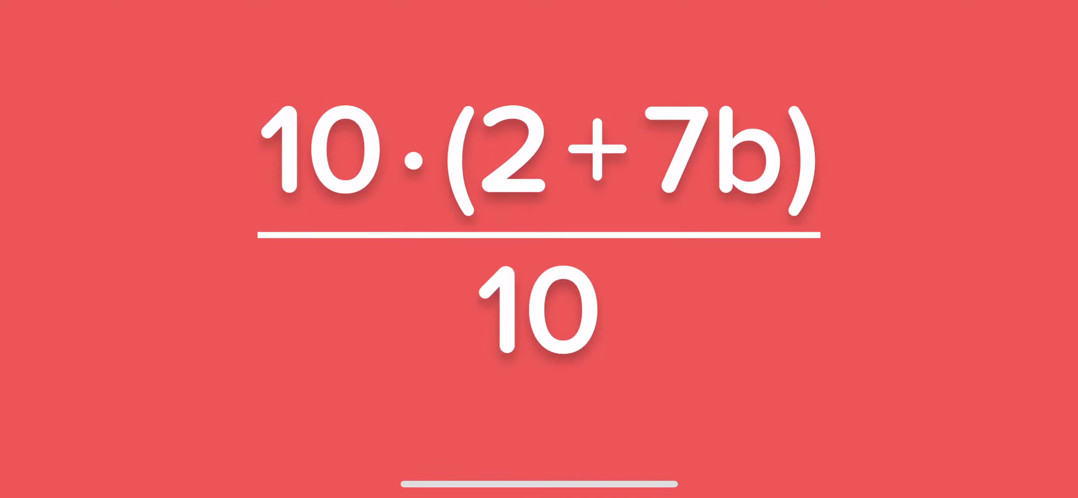
Step: Cancel the numerator 10 against the denominator 10, leaving 2+7b
drag(185, 86, 608, 347)
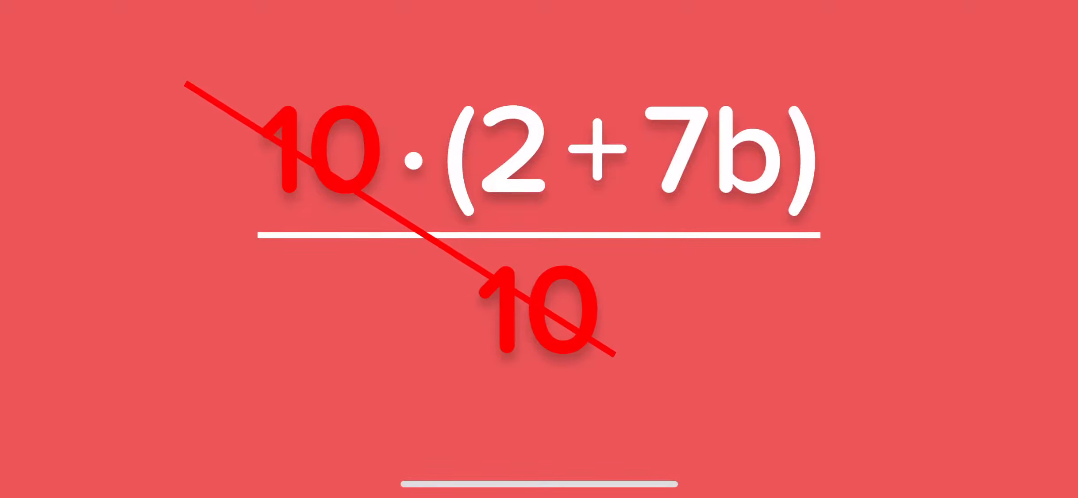